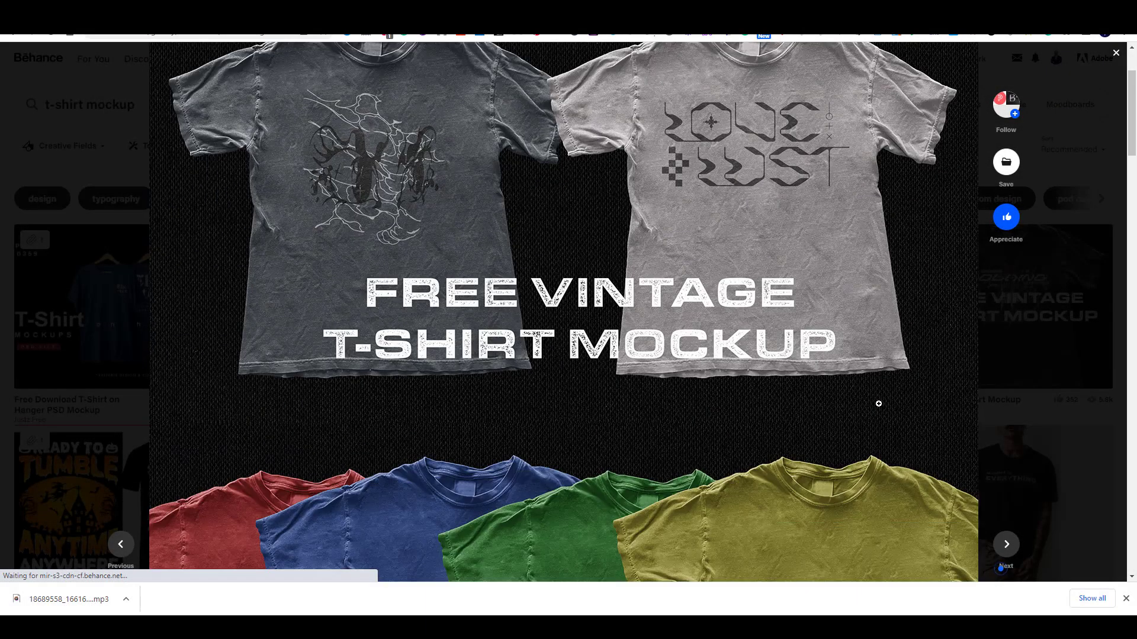
Step: Scroll the Behance home feed of followed creators' projects
scroll(down, 3)
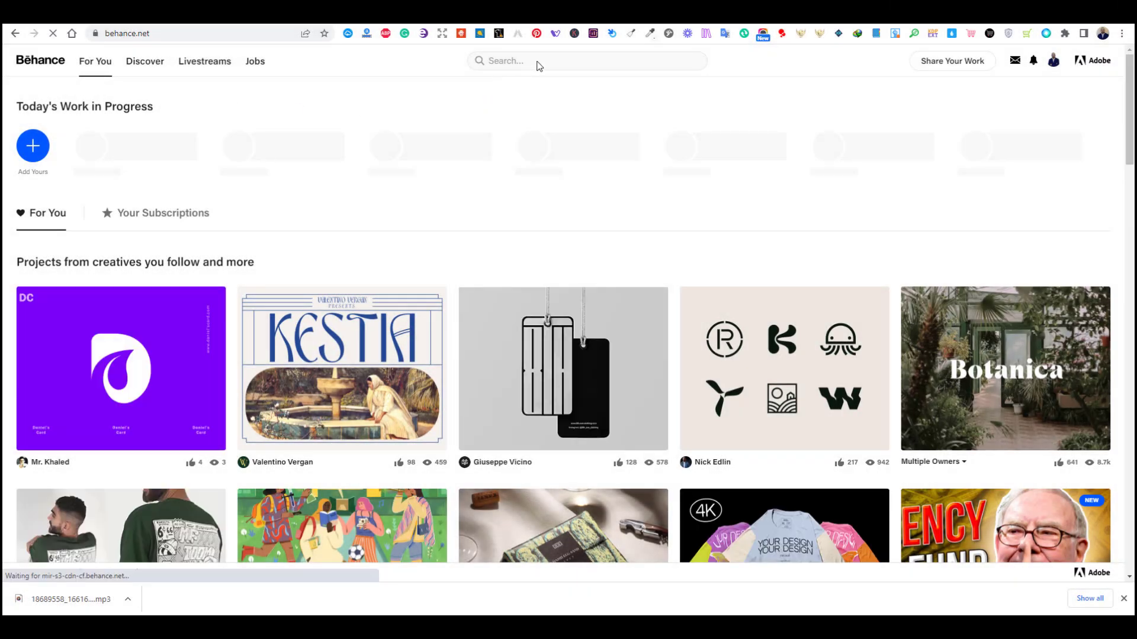
Step: Search Behance projects for "t-shirt mockup"
click(587, 61)
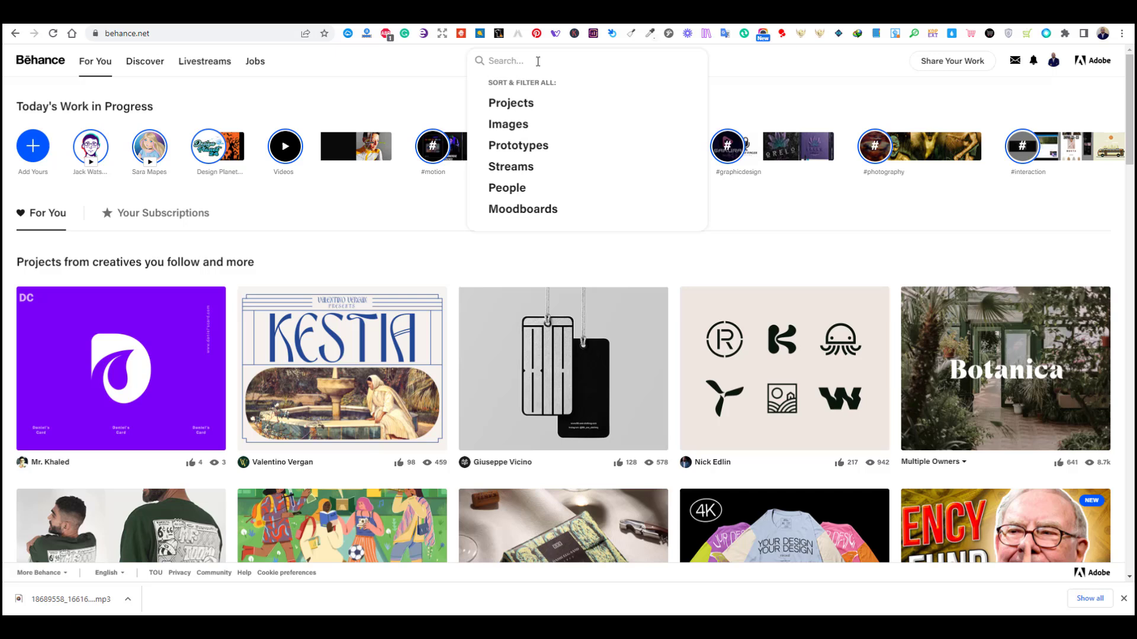
text(t-shirt mockup)
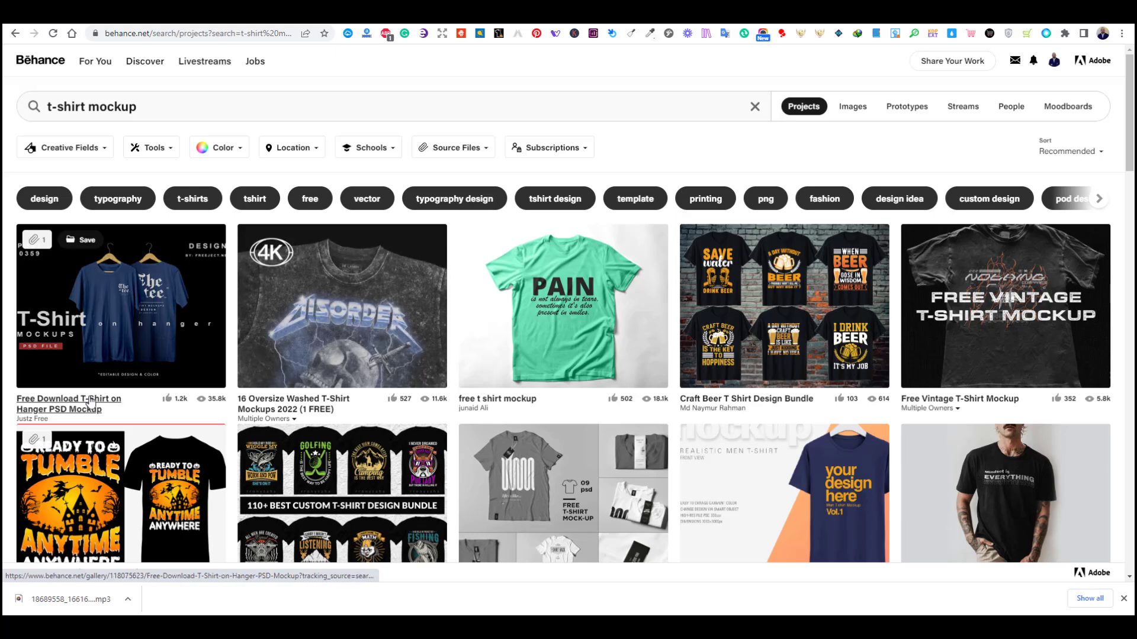
mouse_move(115, 409)
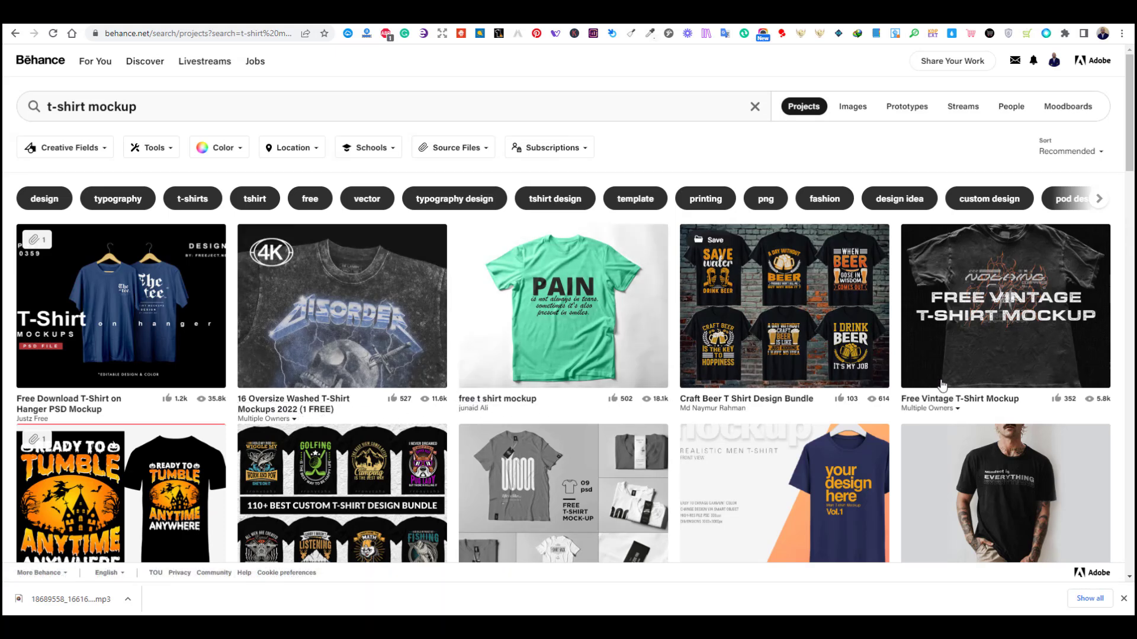
scroll(down, 3)
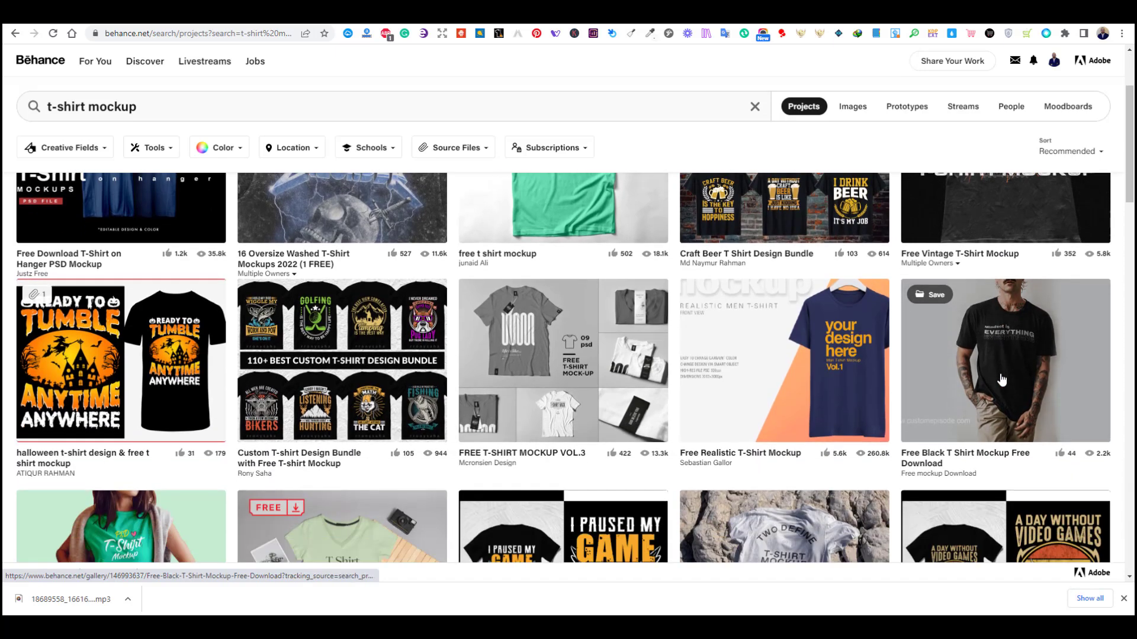
scroll(down, 3)
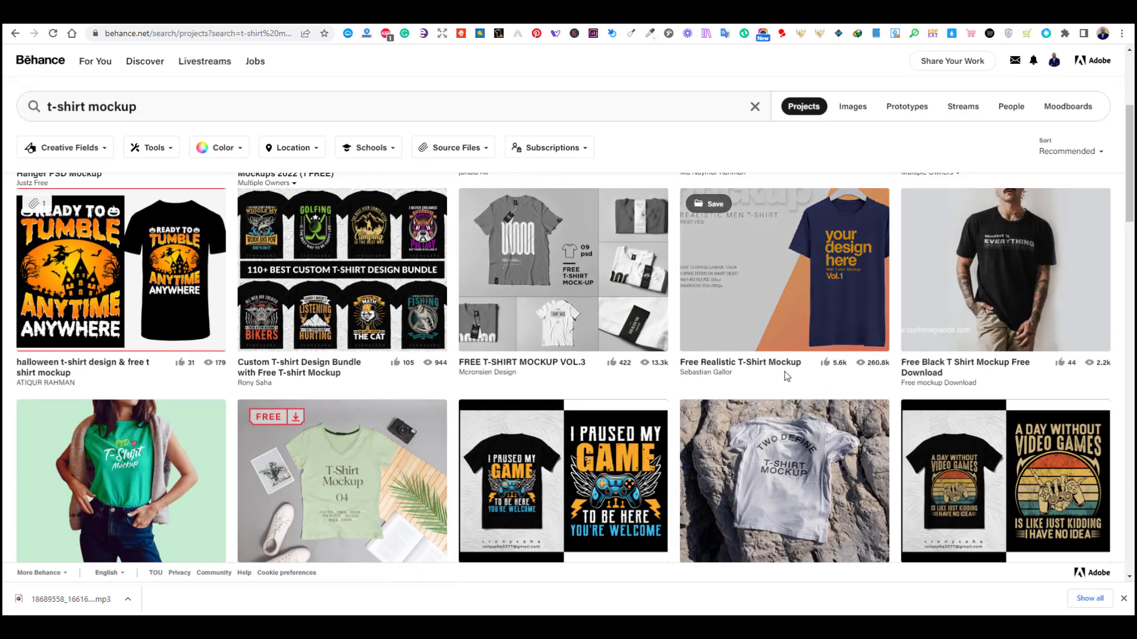
scroll(down, 3)
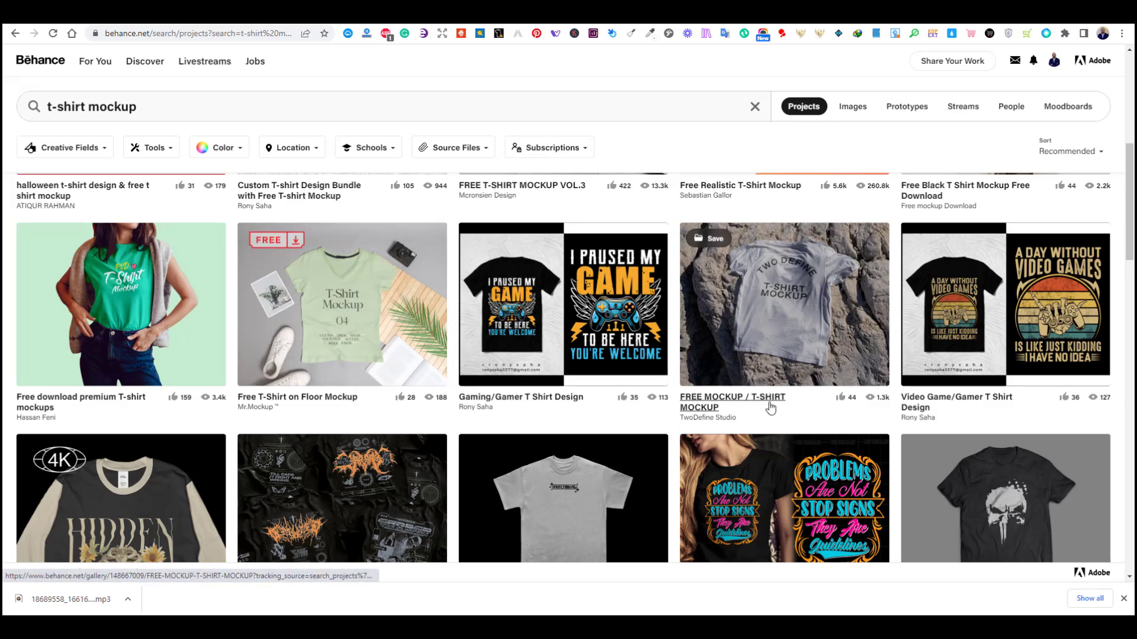
scroll(down, 3)
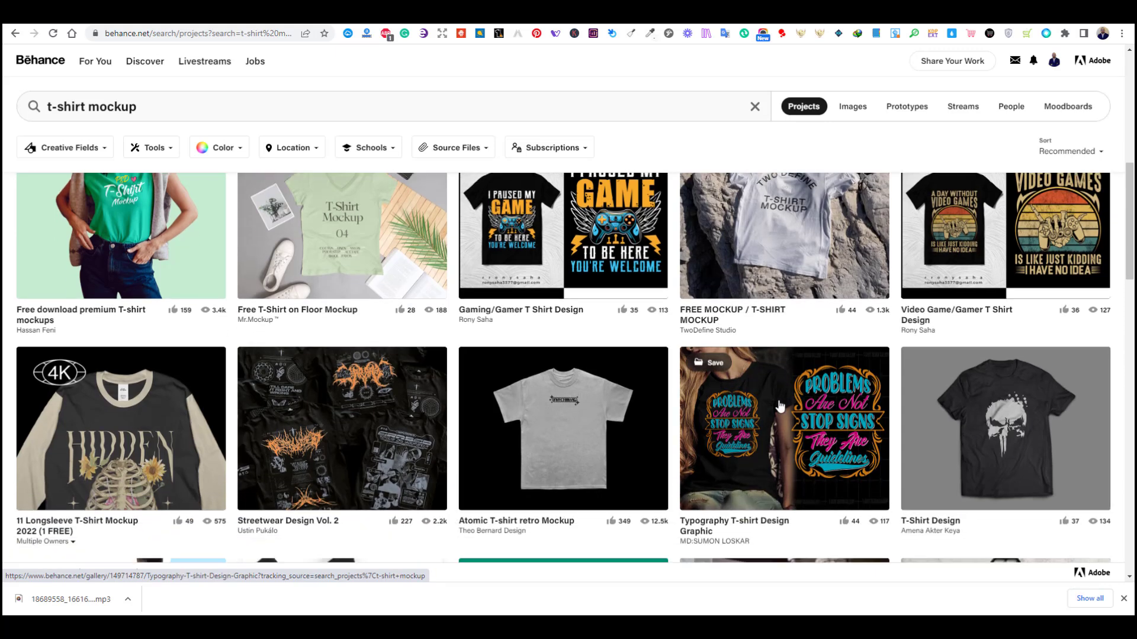
scroll(down, 3)
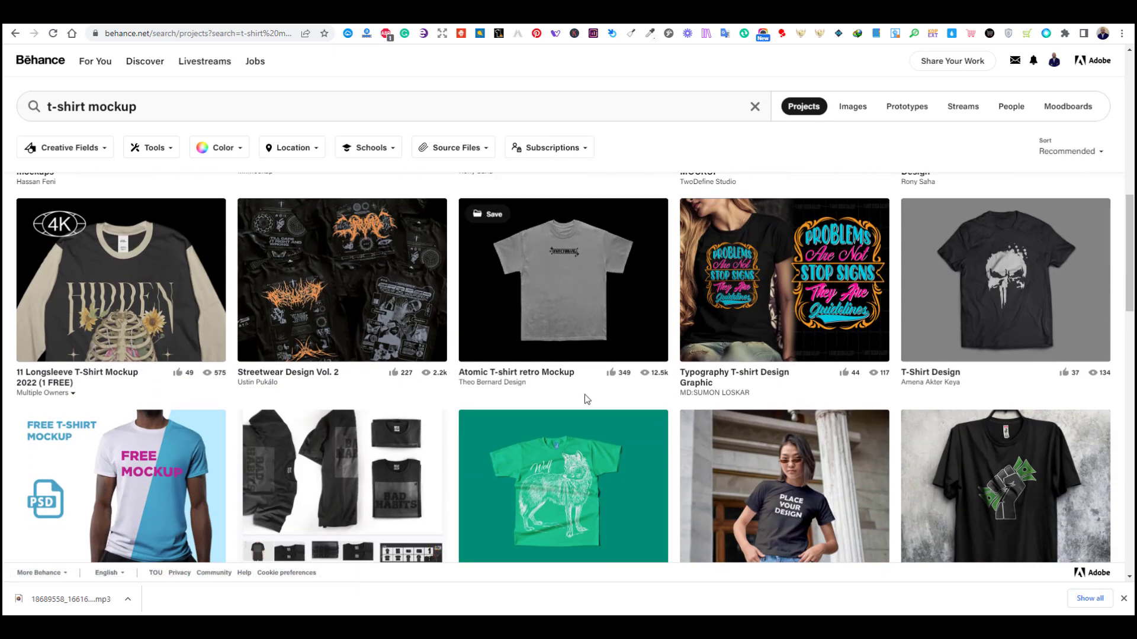
scroll(down, 3)
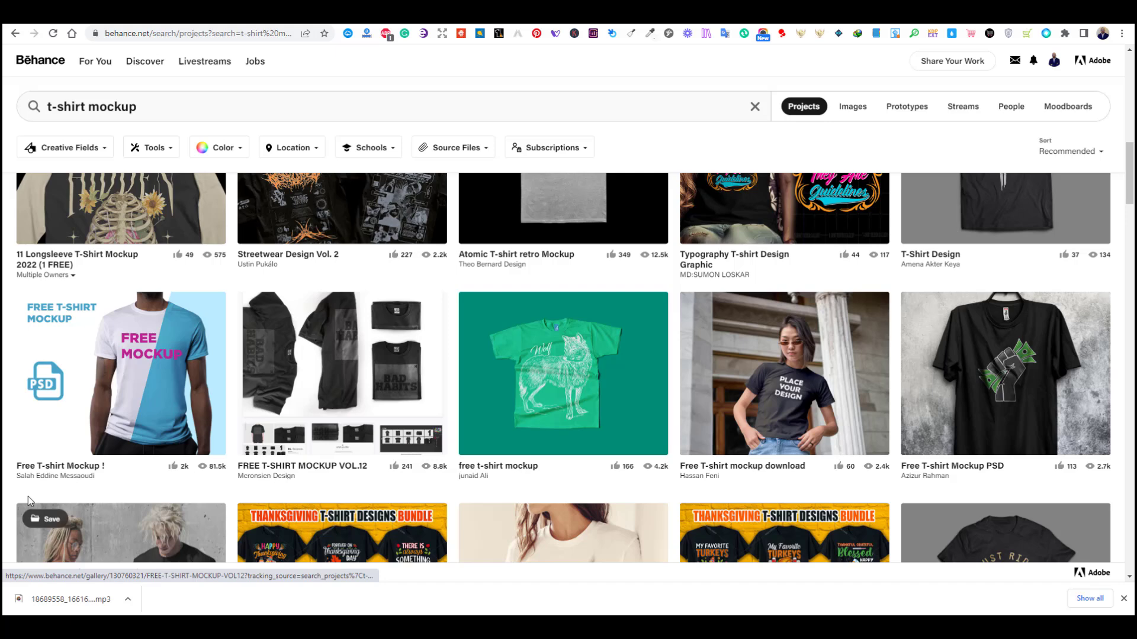
mouse_move(488, 491)
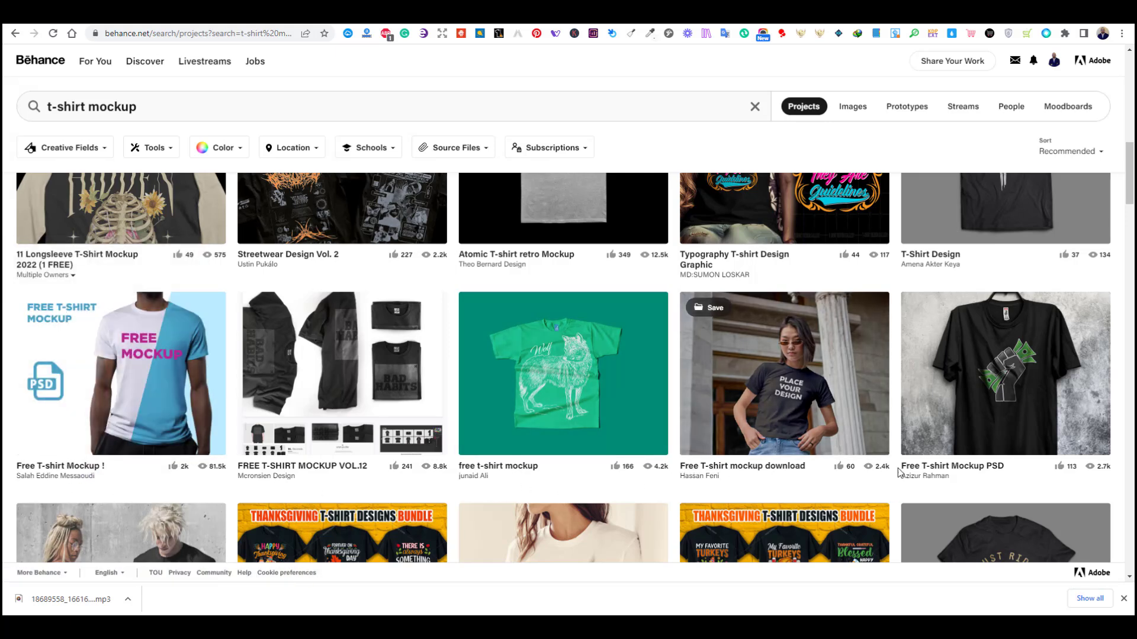
scroll(down, 3)
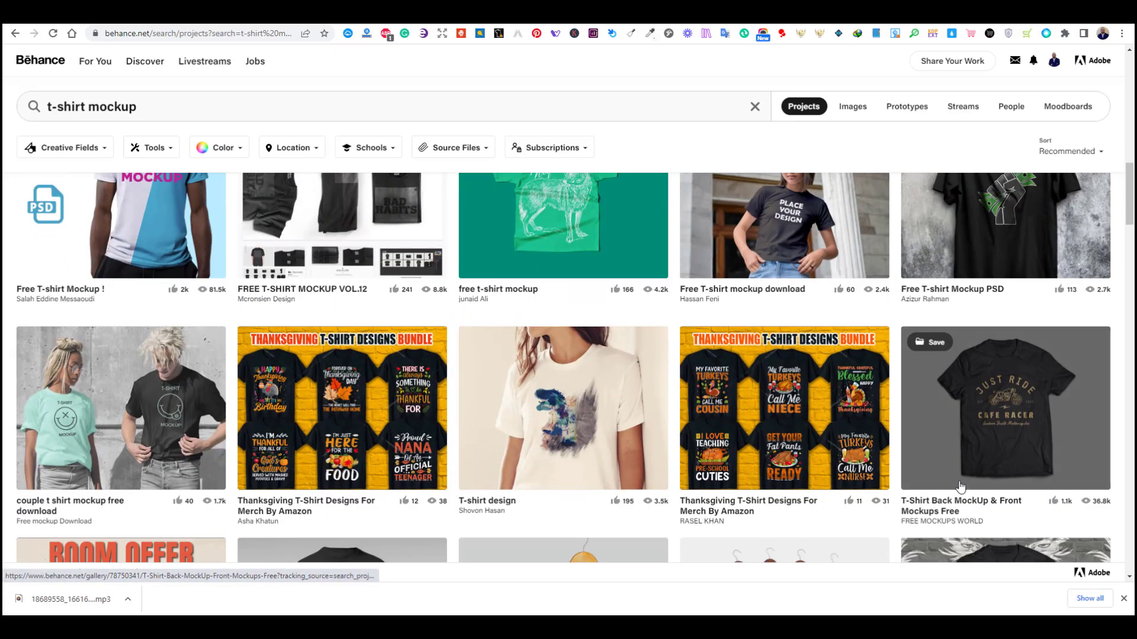
scroll(down, 3)
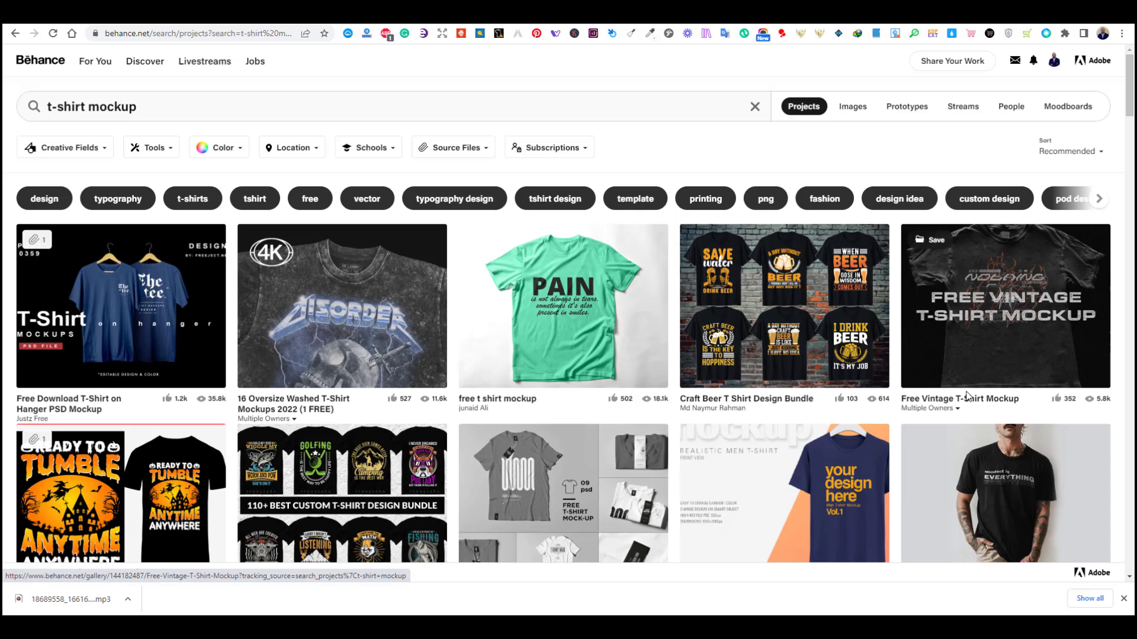
Step: Open the Free Vintage T-Shirt Mockup project and follow its DOWNLOAD HERE link
click(1004, 306)
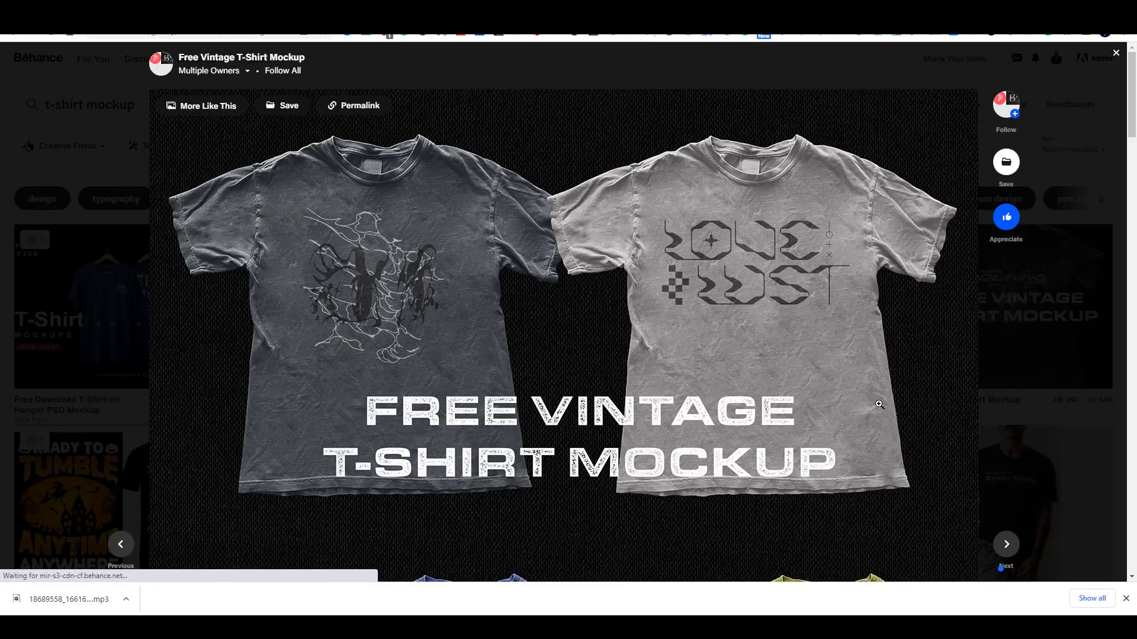
scroll(down, 3)
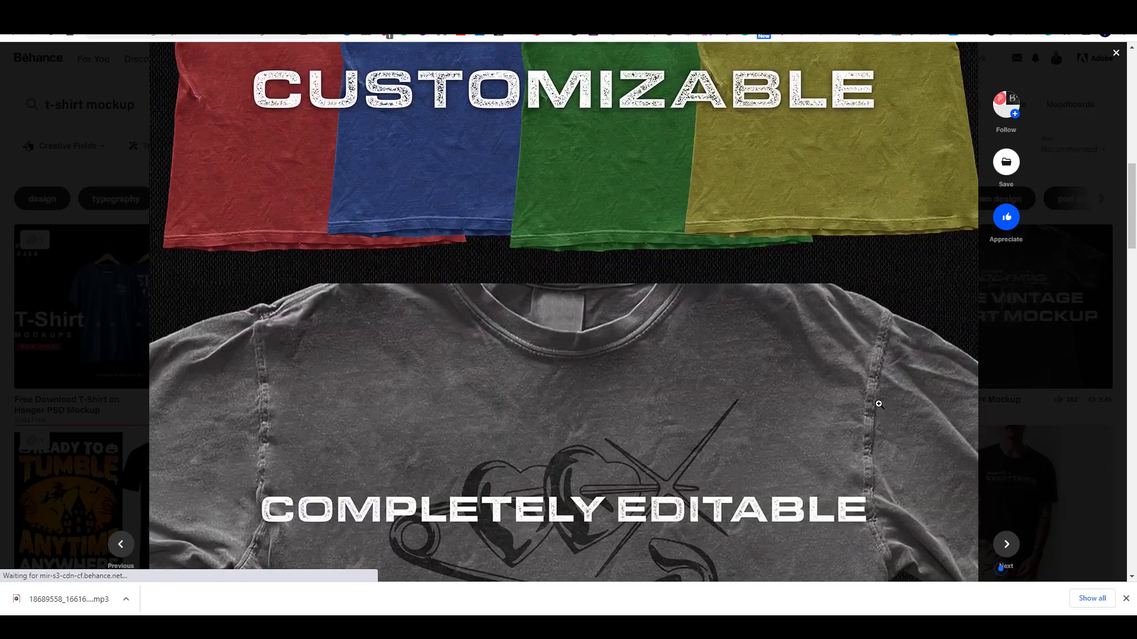
scroll(down, 3)
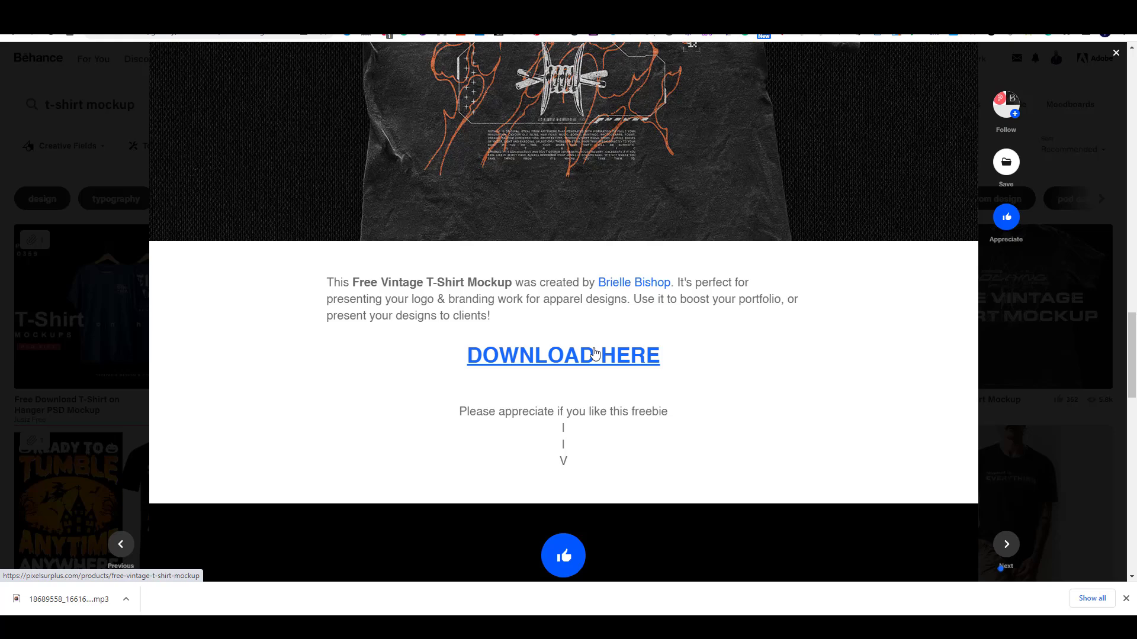
click(562, 354)
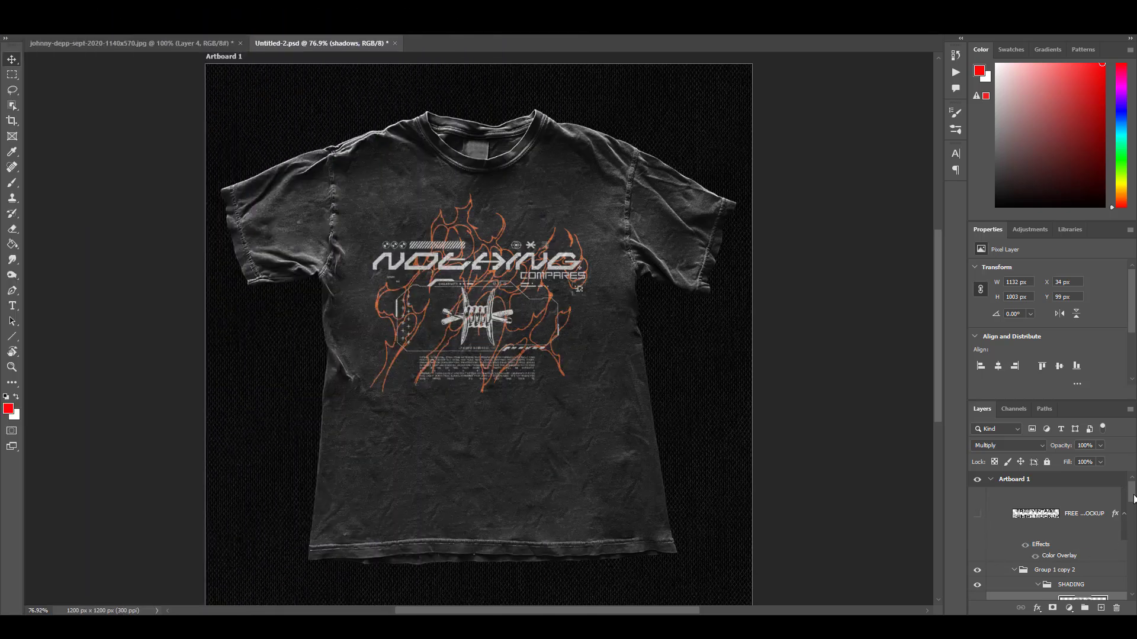
Step: Toggle the design layers' visibility to compare printed and blank shirt, then show shirt displacement.psd
click(977, 483)
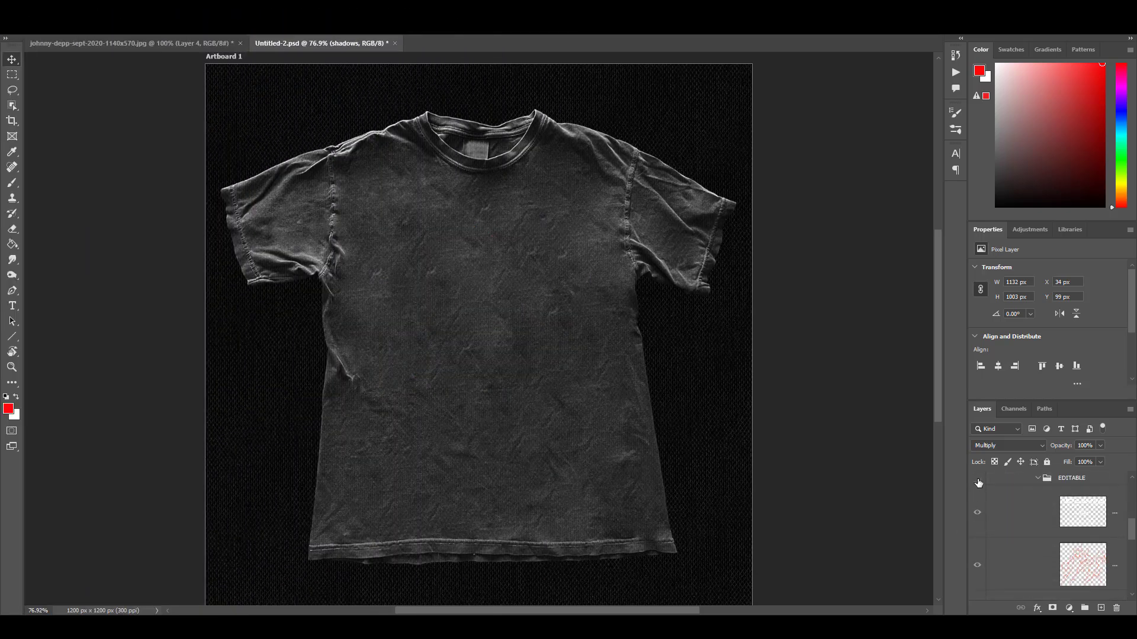
click(977, 502)
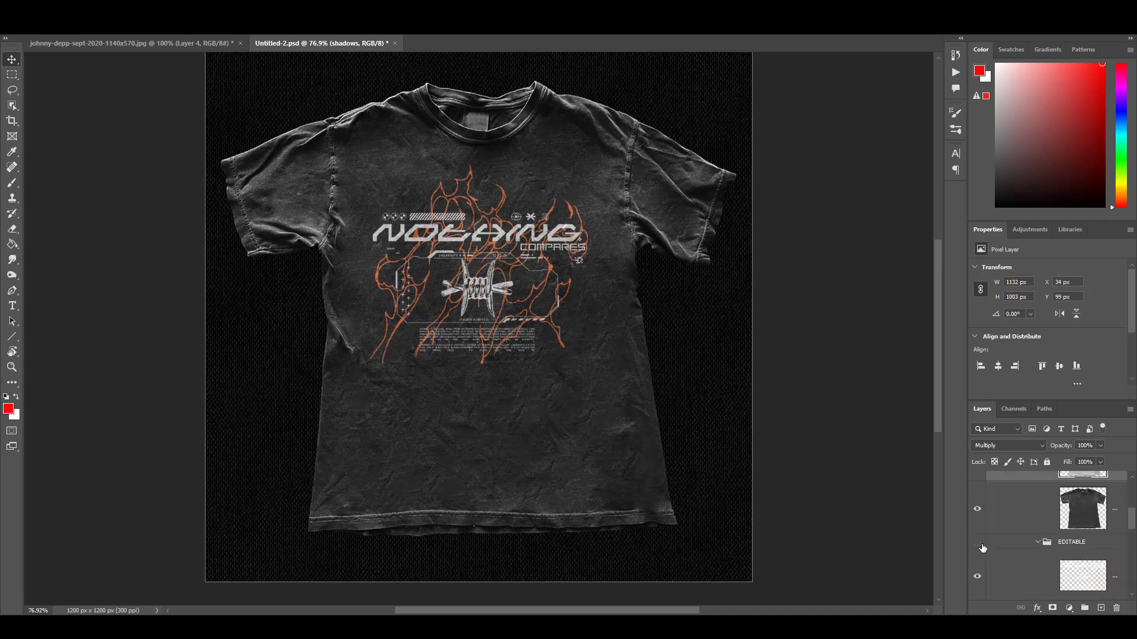
click(976, 522)
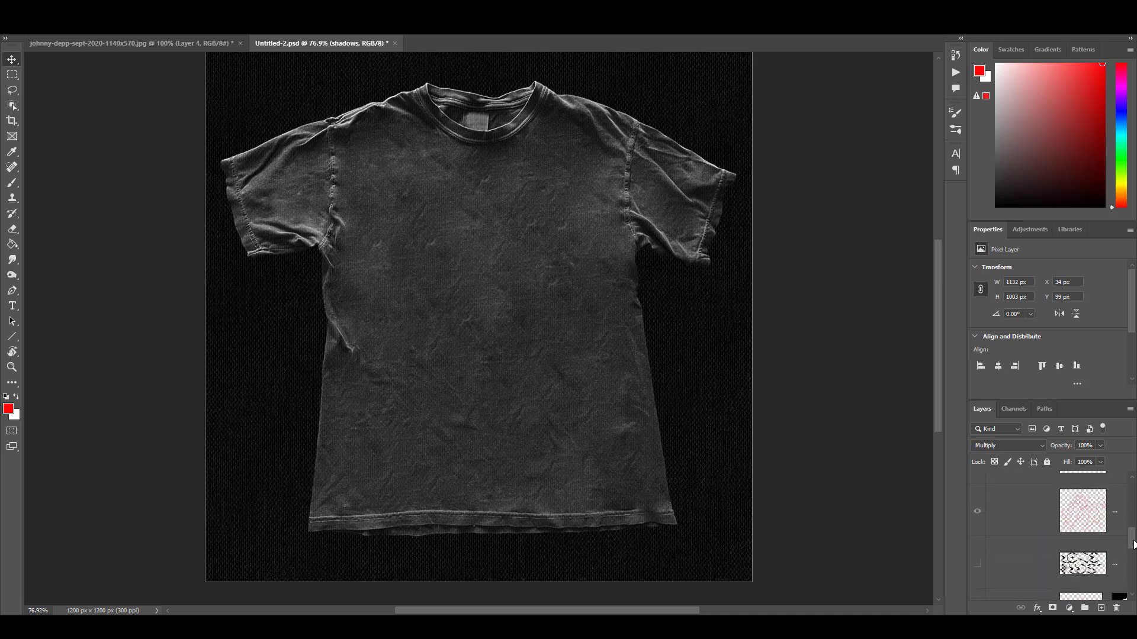
click(485, 43)
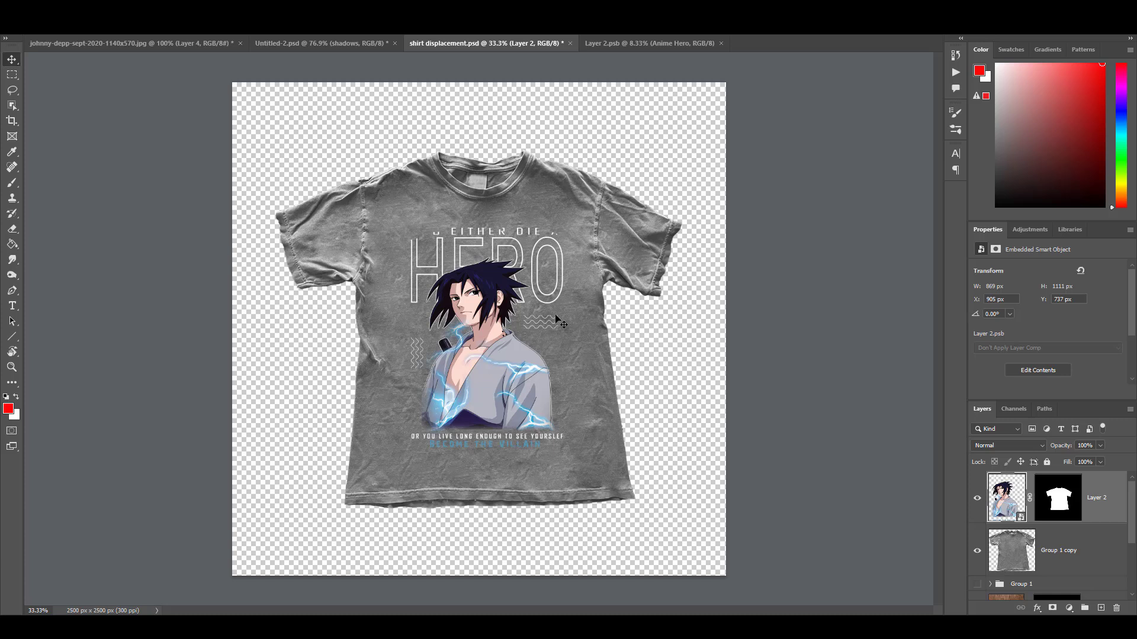
click(646, 42)
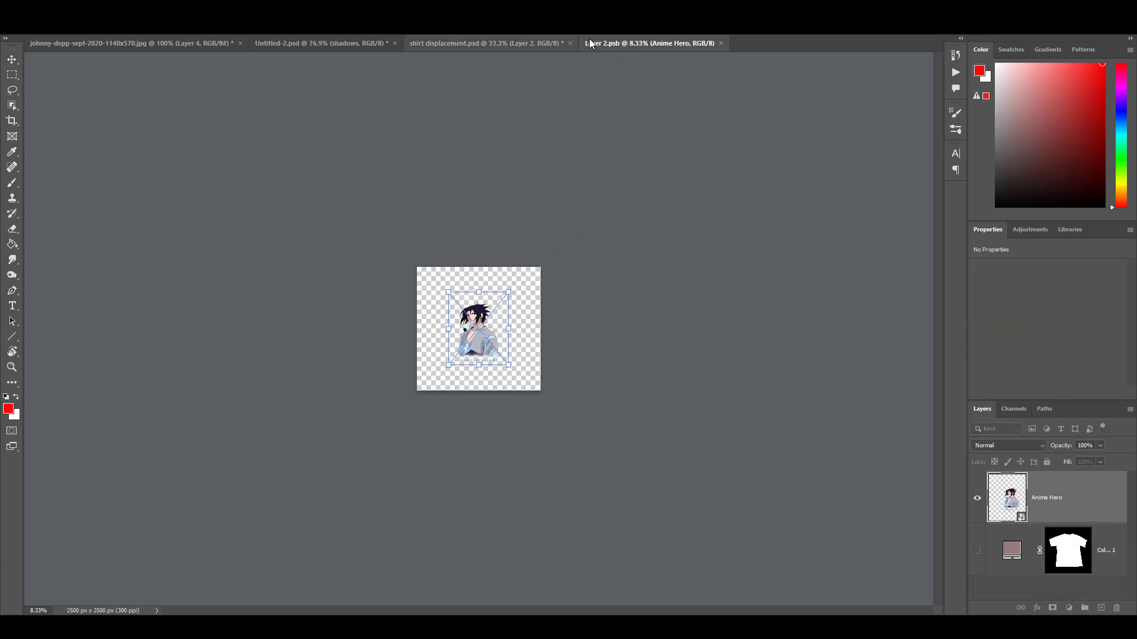
click(486, 42)
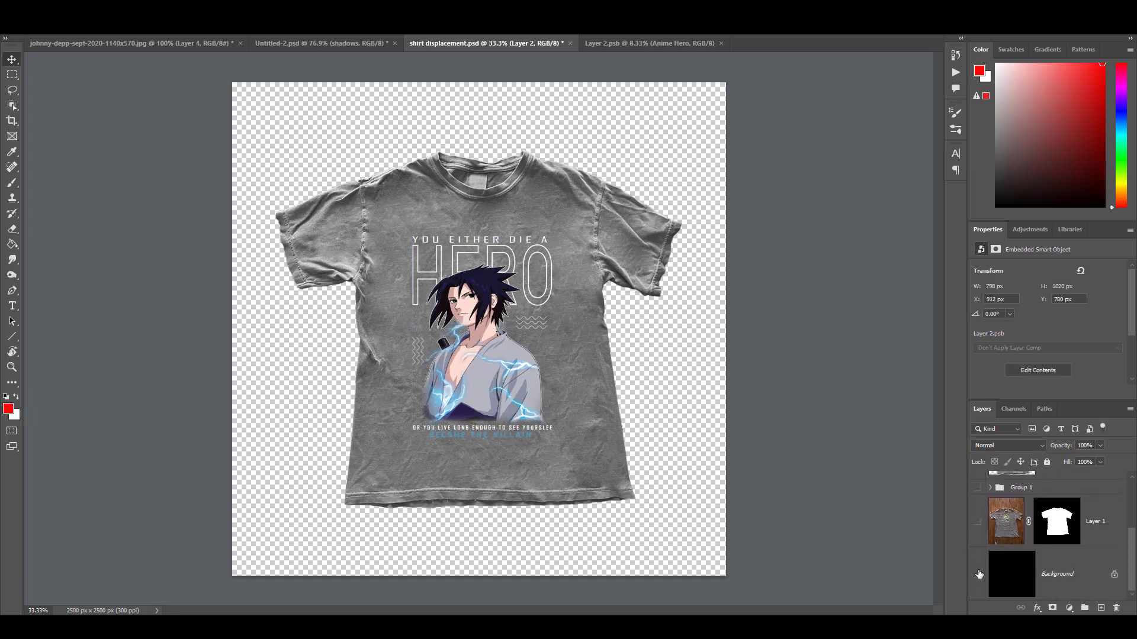
click(977, 575)
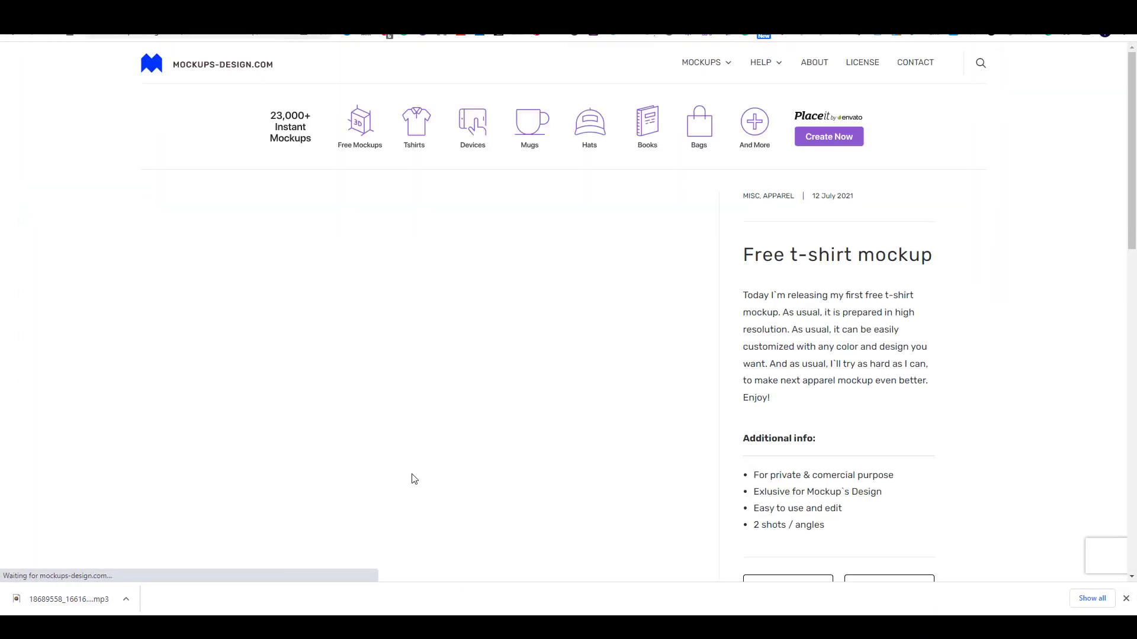
Step: Browse the free mockup sites and open GraphicBurger's T-Shirt MockUp PSD #4 page
scroll(down, 3)
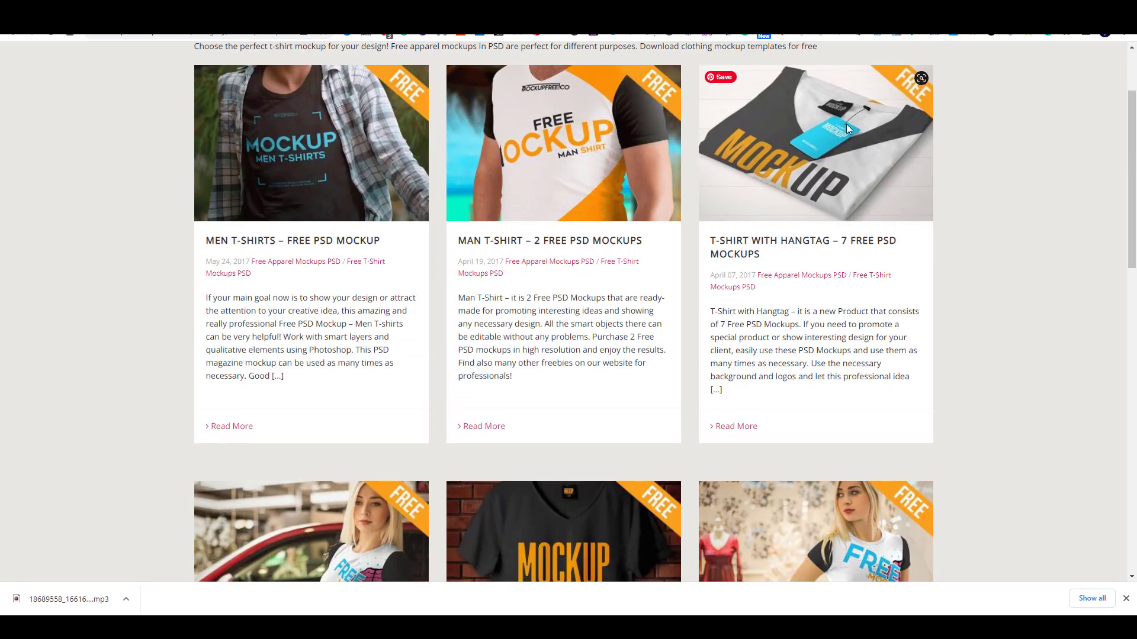
scroll(down, 3)
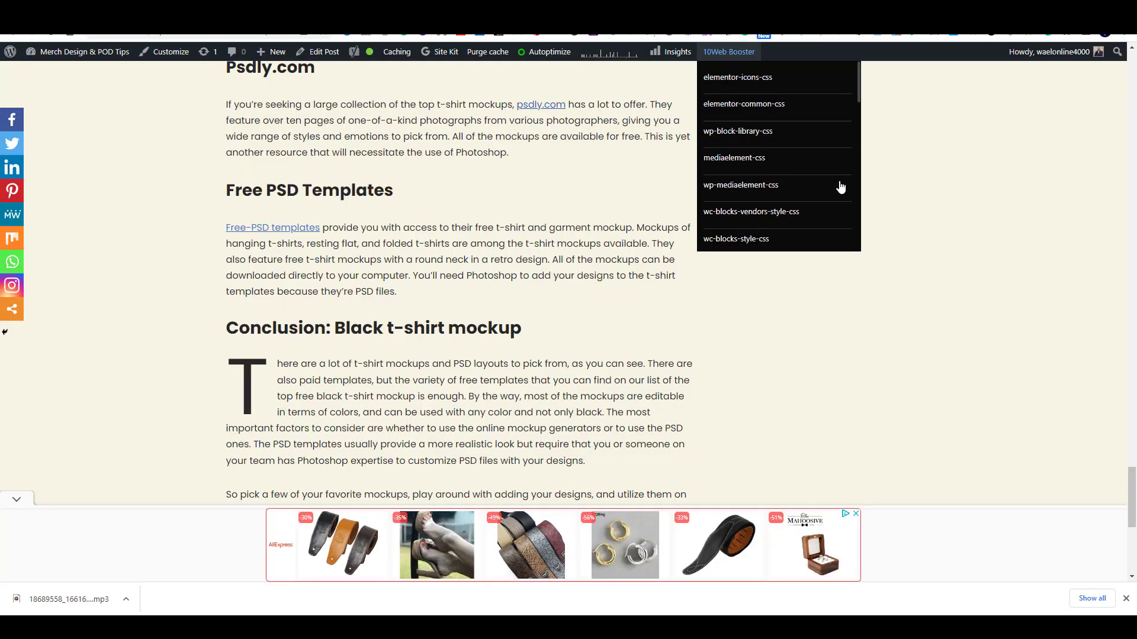
scroll(up, 3)
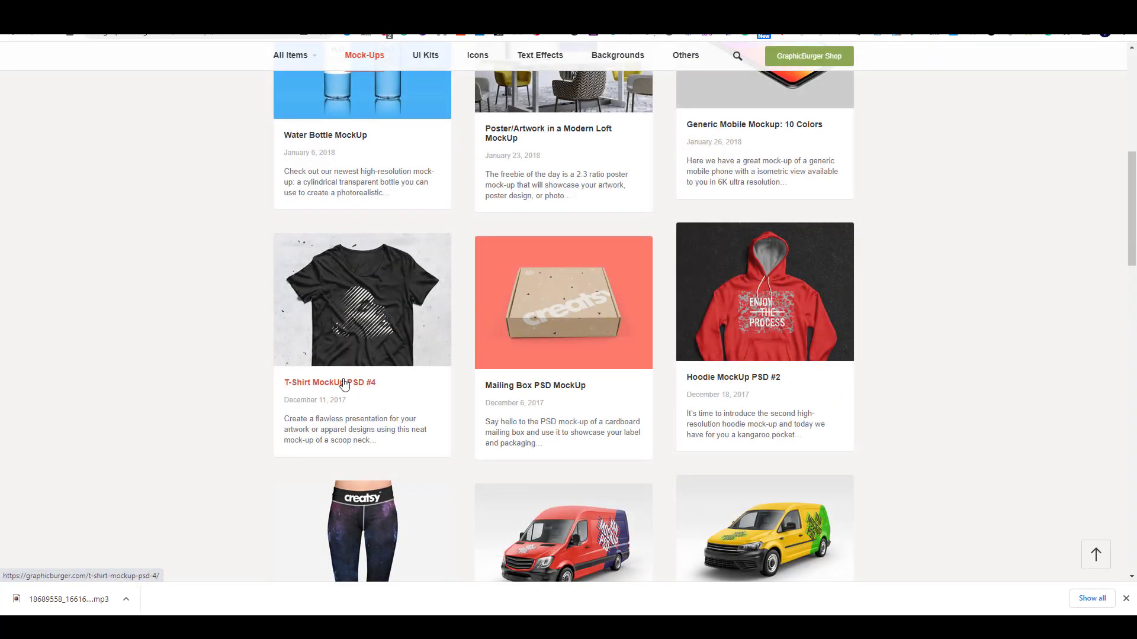
click(329, 383)
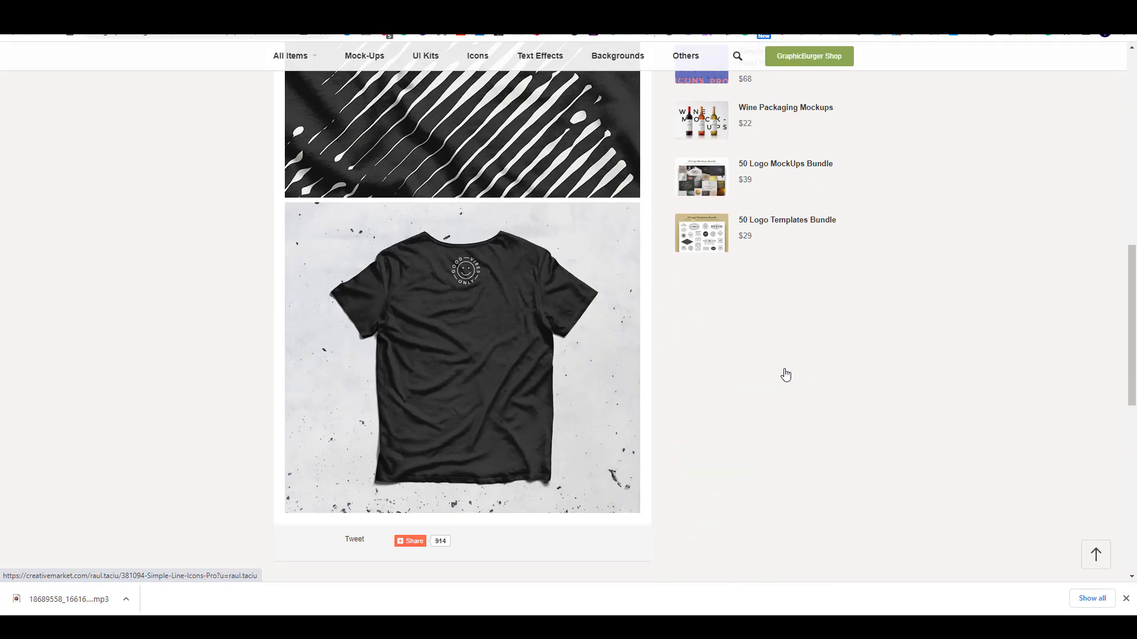